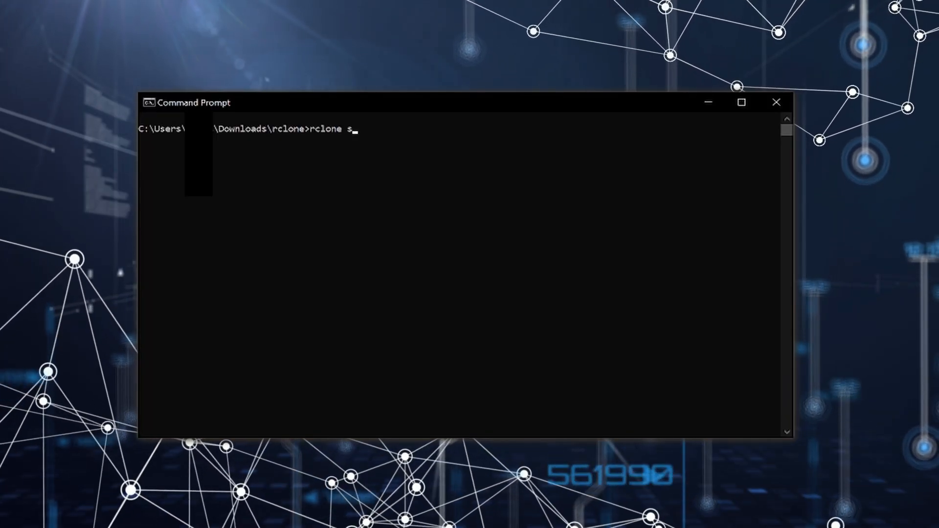
Step: Enter 'rclone sync C:\mylocalstorage storage1:' at the prompt without running it
type("ync C:")
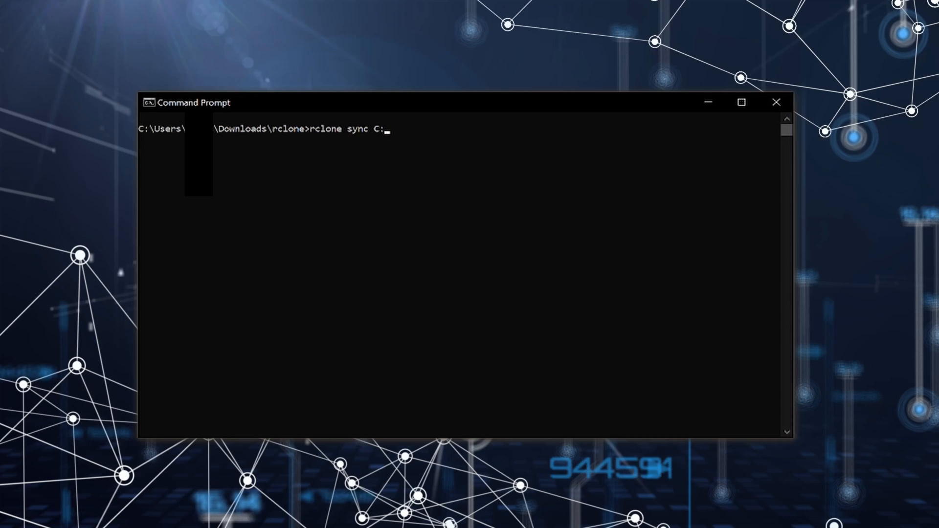
type("\\mylocal")
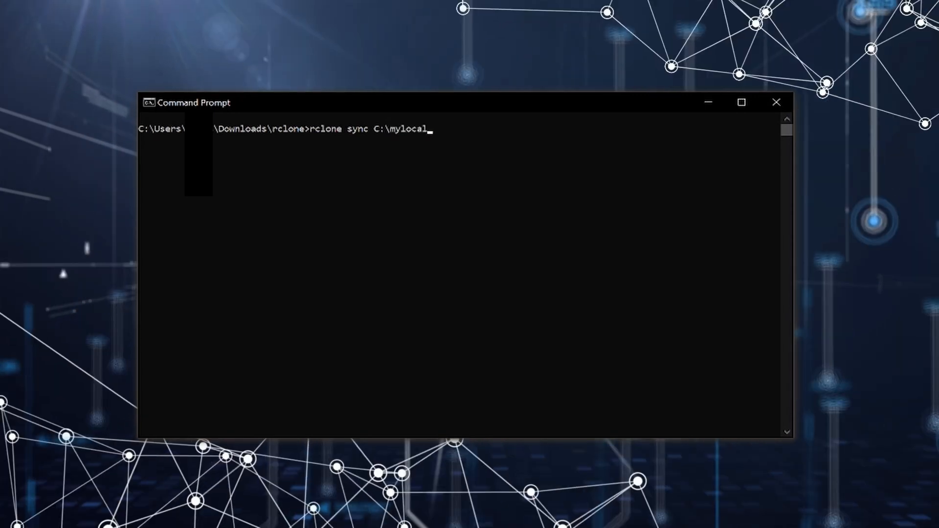
type("storage st")
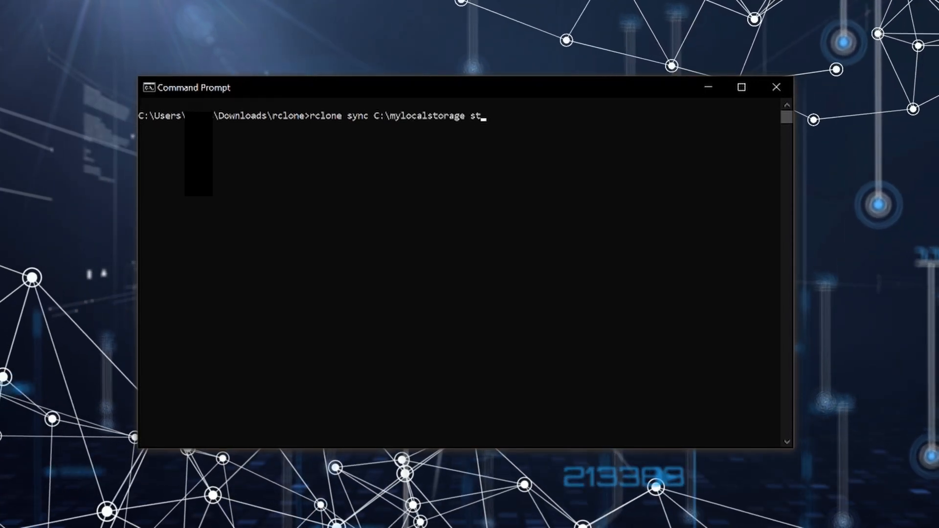
type("orage1:")
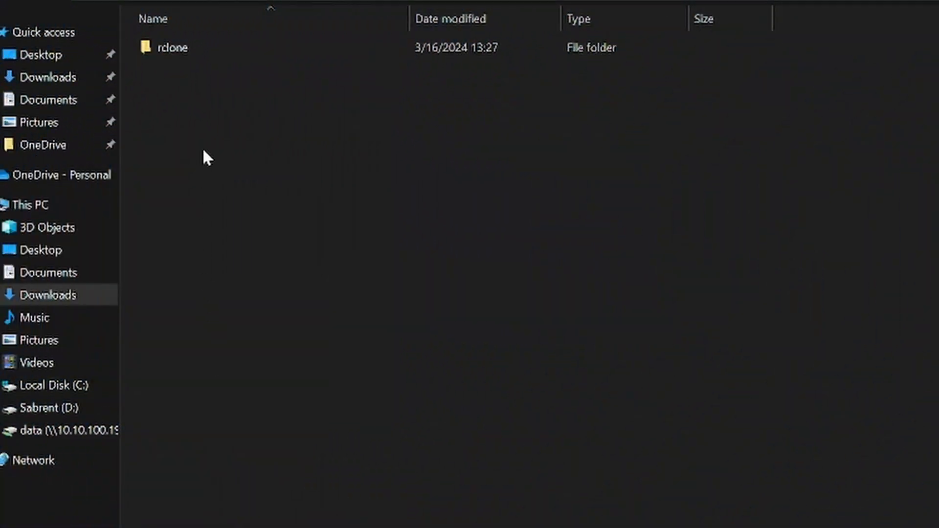
Step: Open the rclone folder in Downloads
left_click(172, 47)
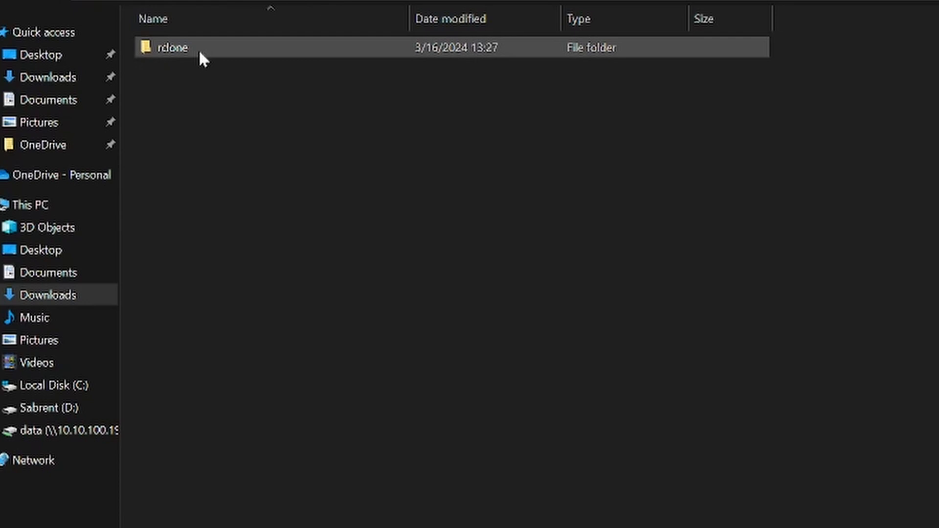
double_click(174, 47)
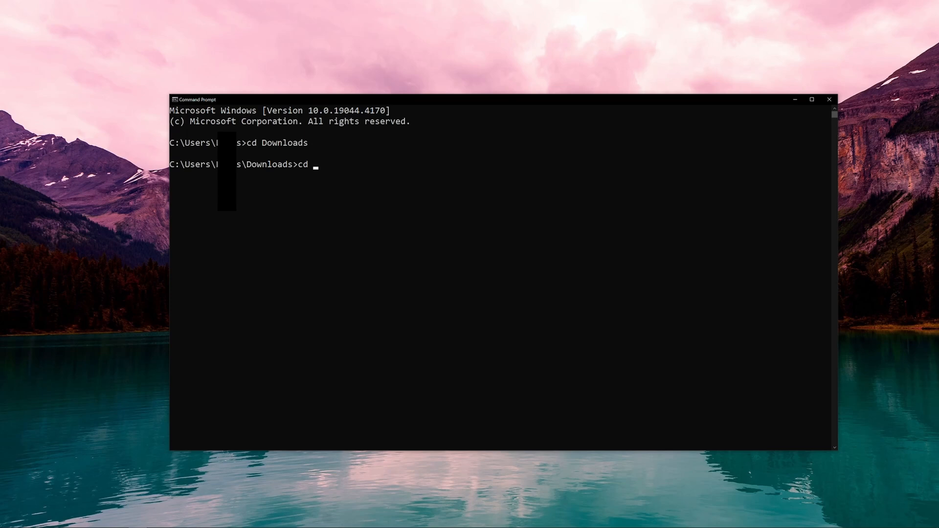
Step: Change into the rclone folder, list its contents with dir, and launch rclone config
type("rclone")
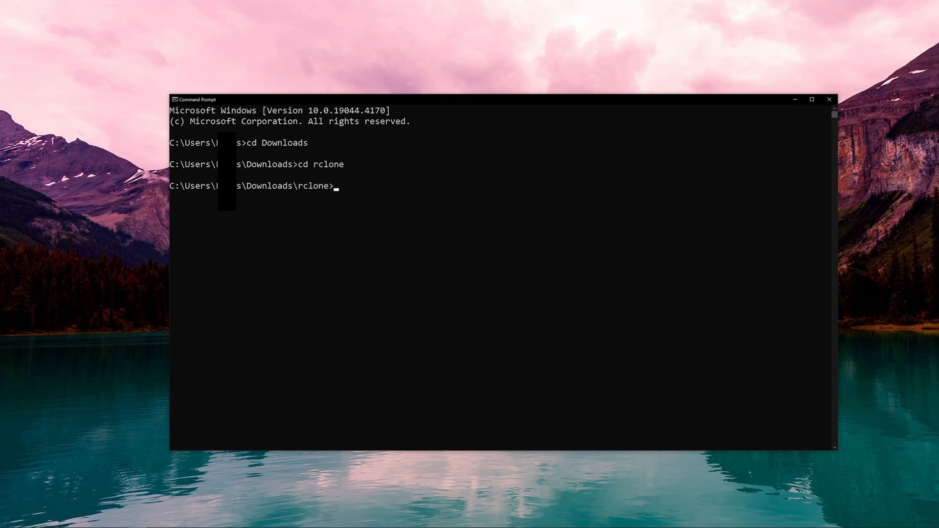
type("dir")
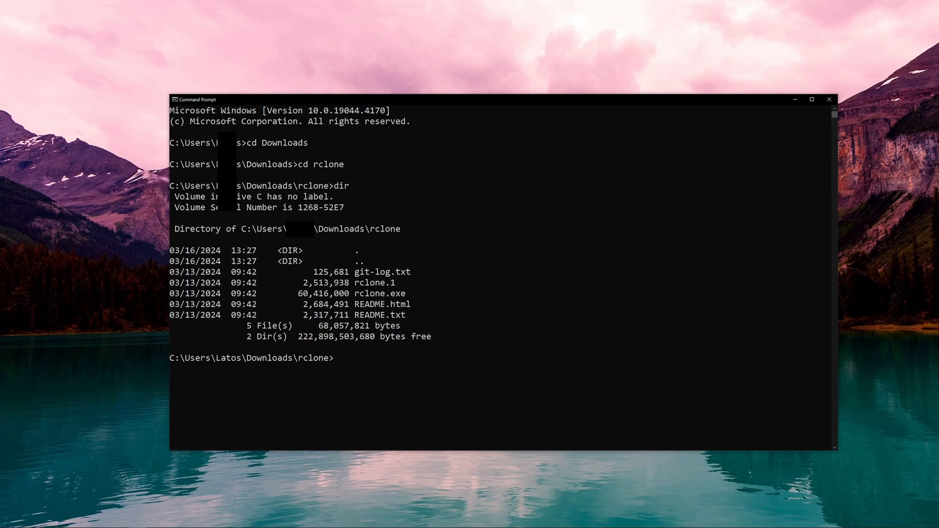
type("rclone config")
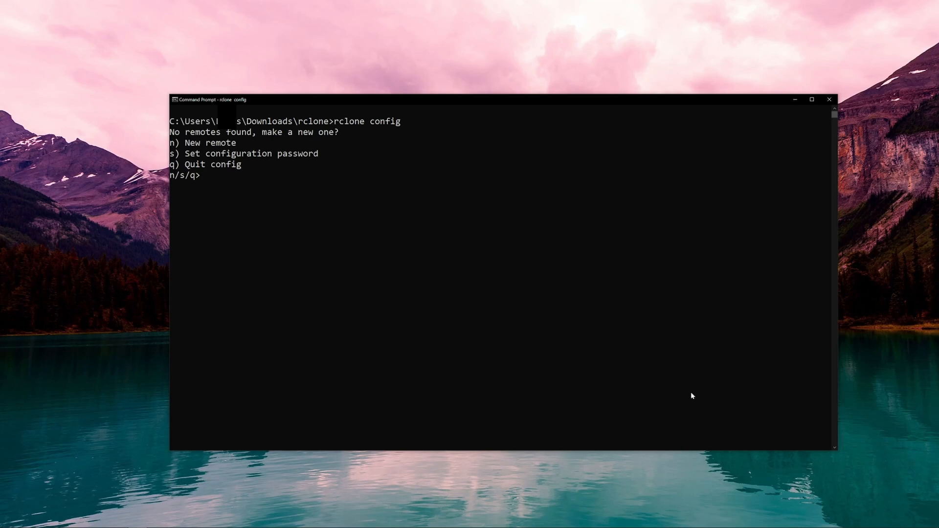
Step: Create a new remote and name it storage1
type("n")
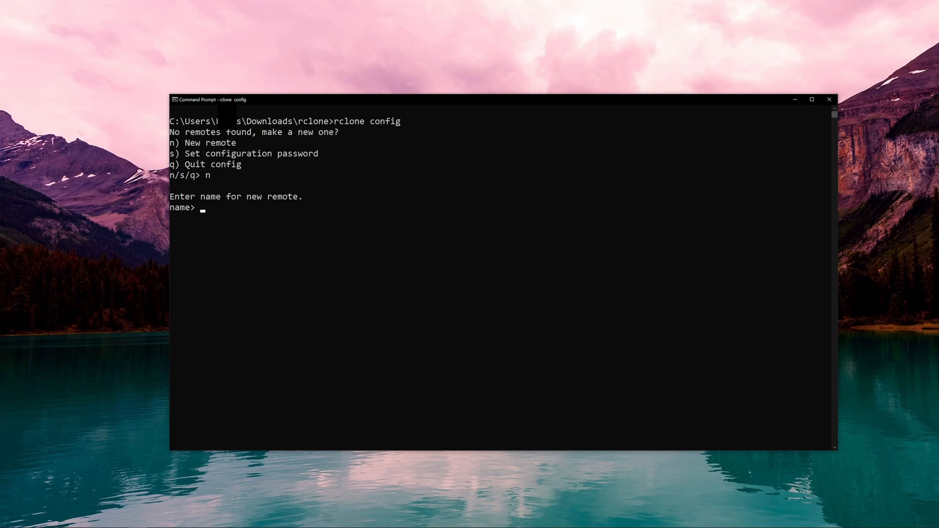
type("storage")
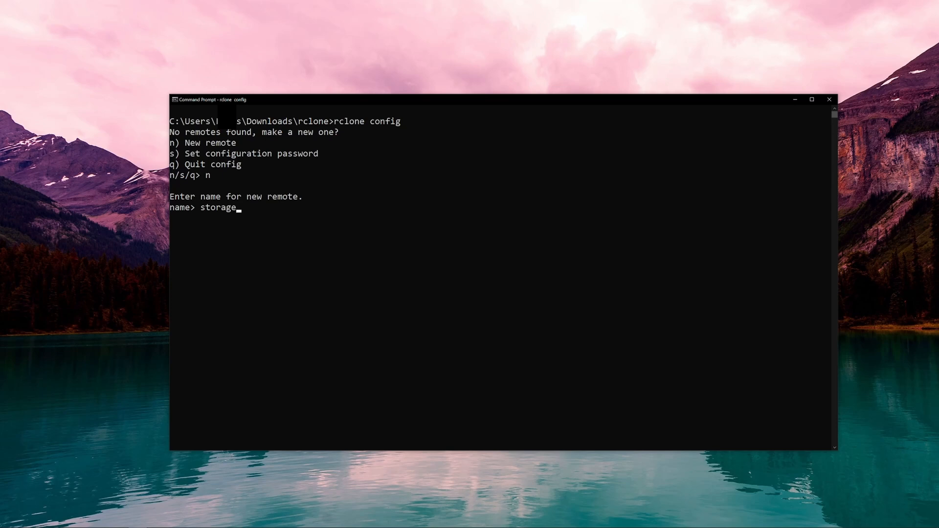
type("1")
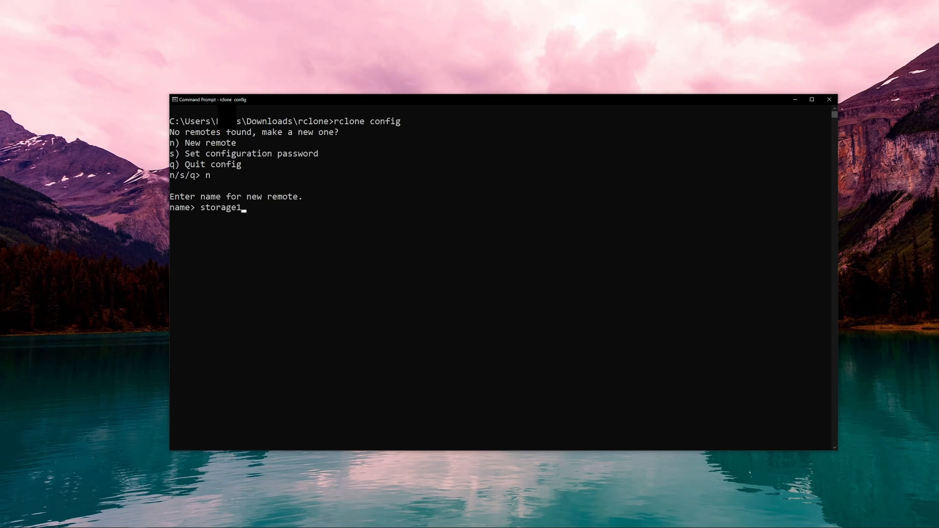
key("enter")
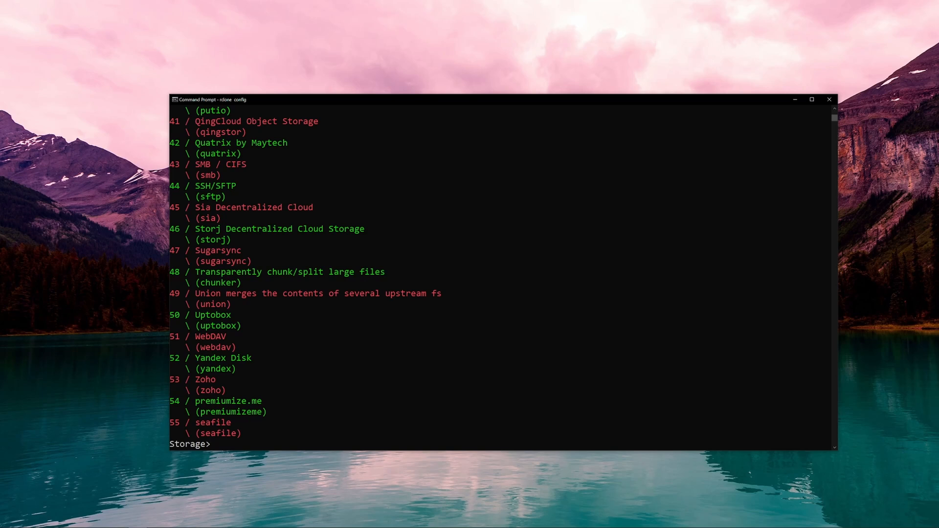
Step: Pick Google Drive (17), leave the client secret blank, and choose full-access scope 1
scroll("up", 3)
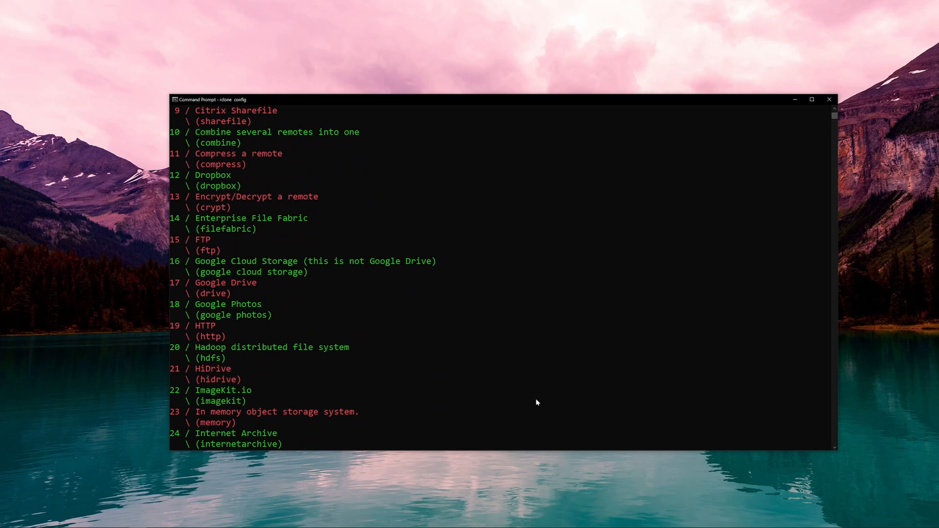
type("17")
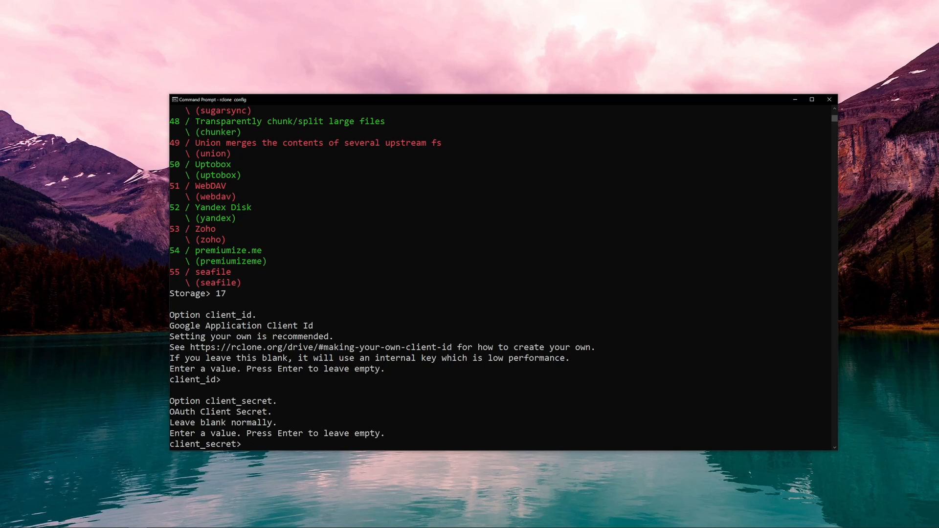
key("enter")
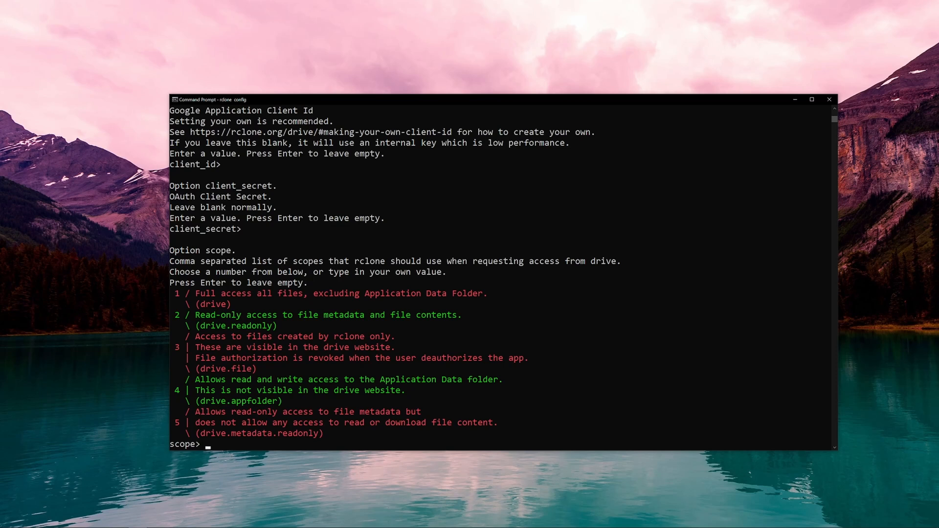
type("1")
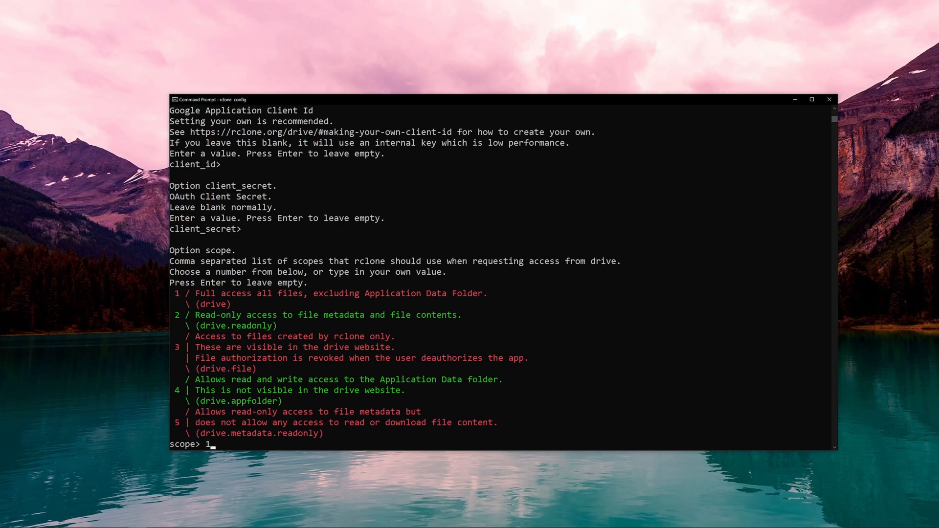
key("enter")
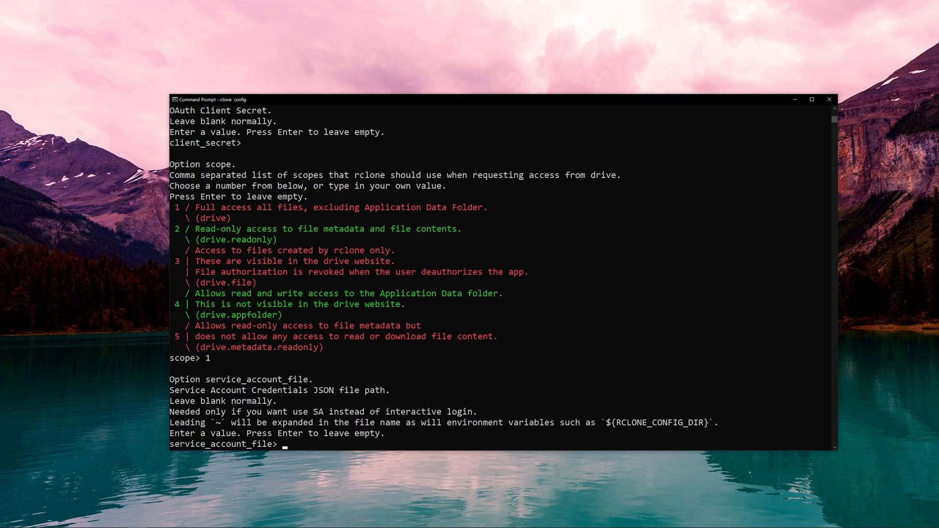
Step: Leave the service account file blank and answer n to advanced config
key("enter")
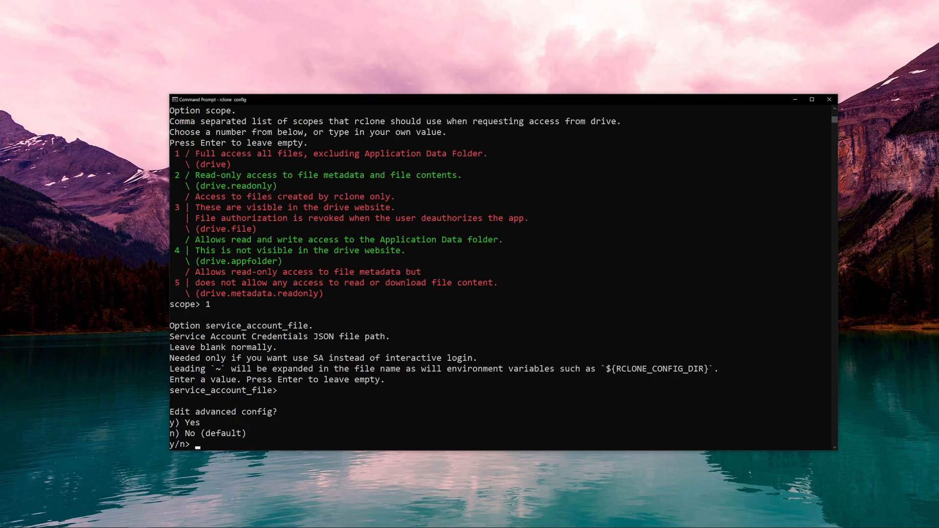
type("n")
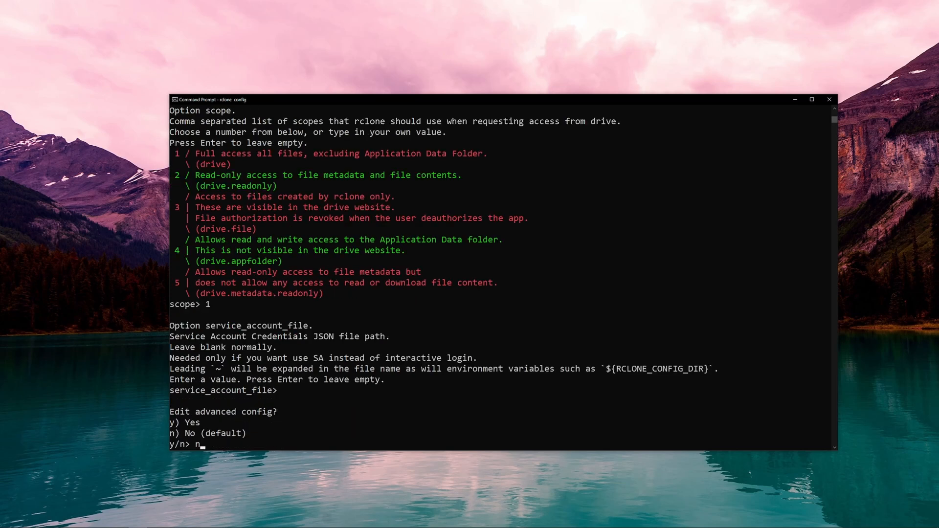
key("enter")
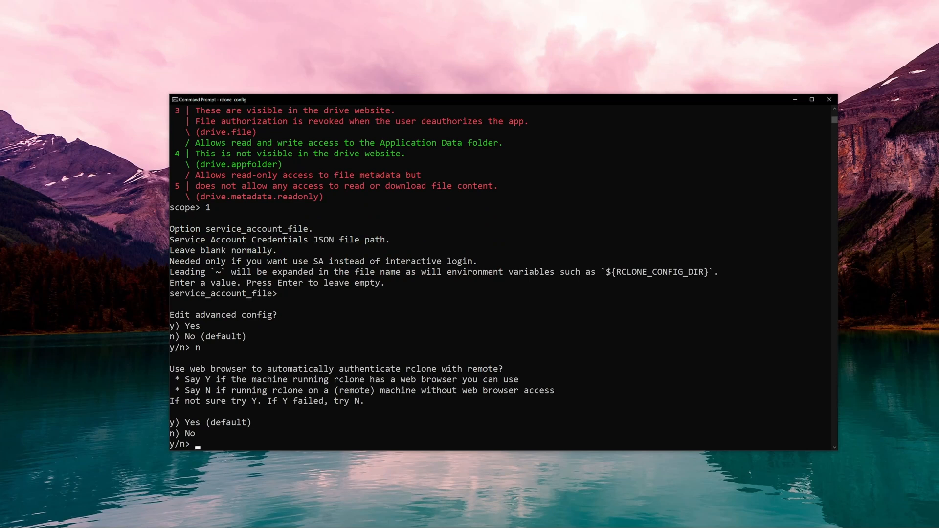
Step: Answer y to authenticate storage1 through the web browser, then n to Shared Drive
type("y")
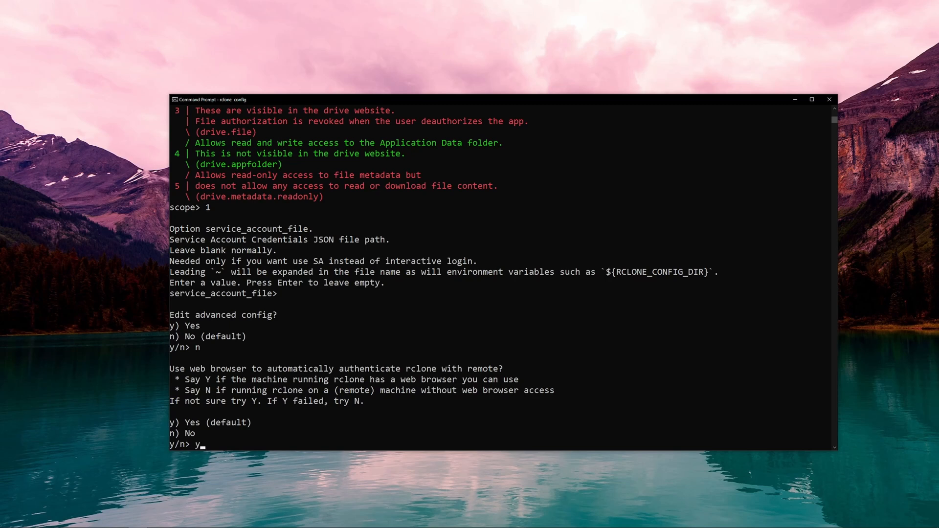
key("enter")
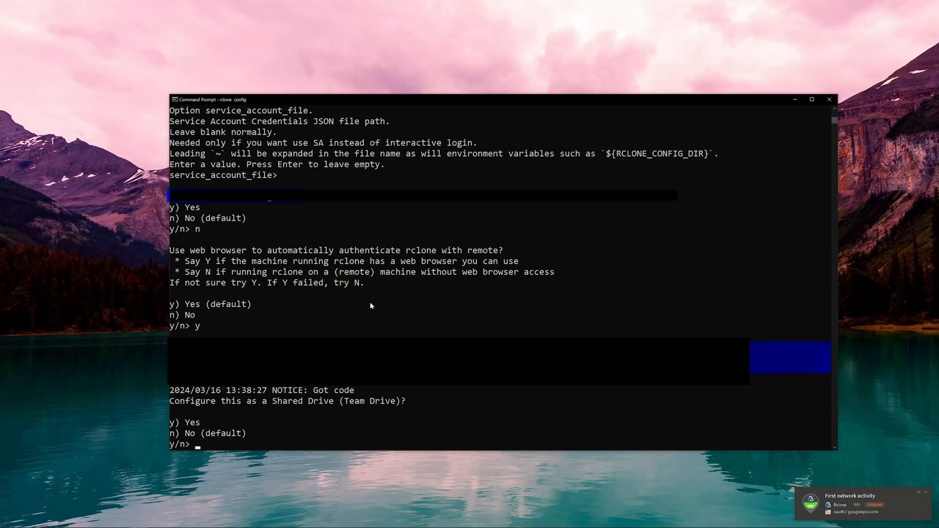
type("n")
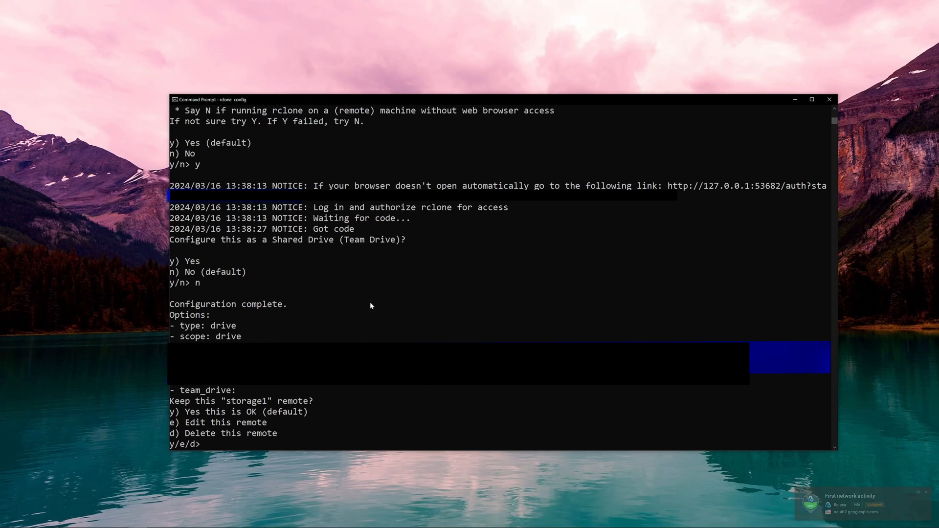
Step: Answer y to keep the storage1 remote
type("y")
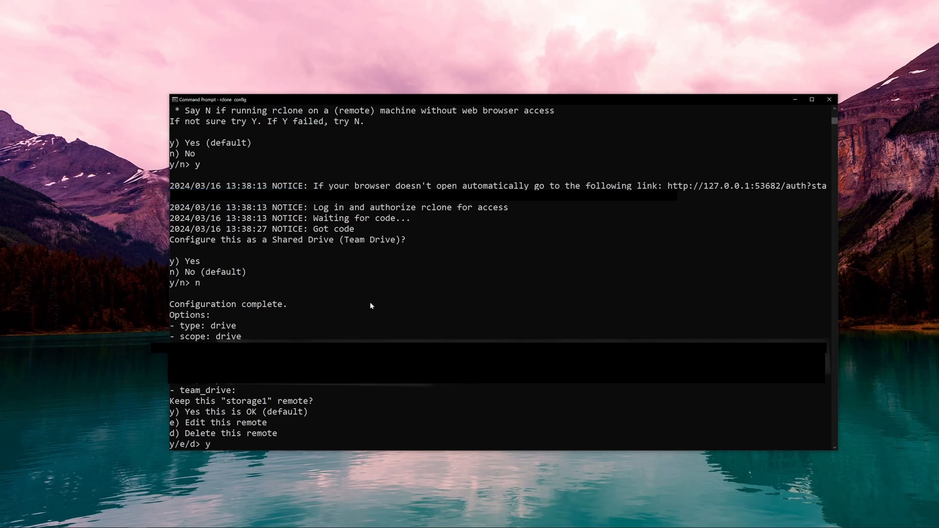
key("enter")
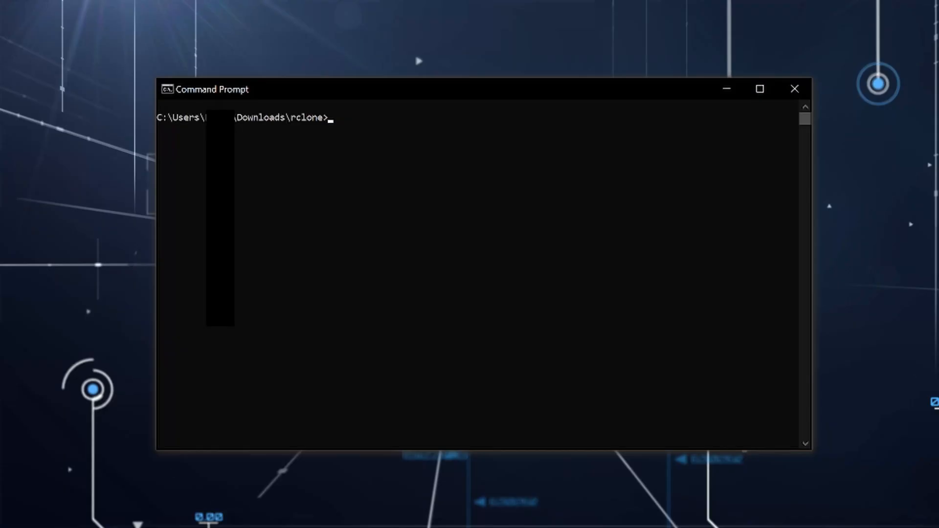
Step: Run 'rclone copy C:\mylocalstorage storage1:' and check Google Drive for myfile.txt
type("rclone copy")
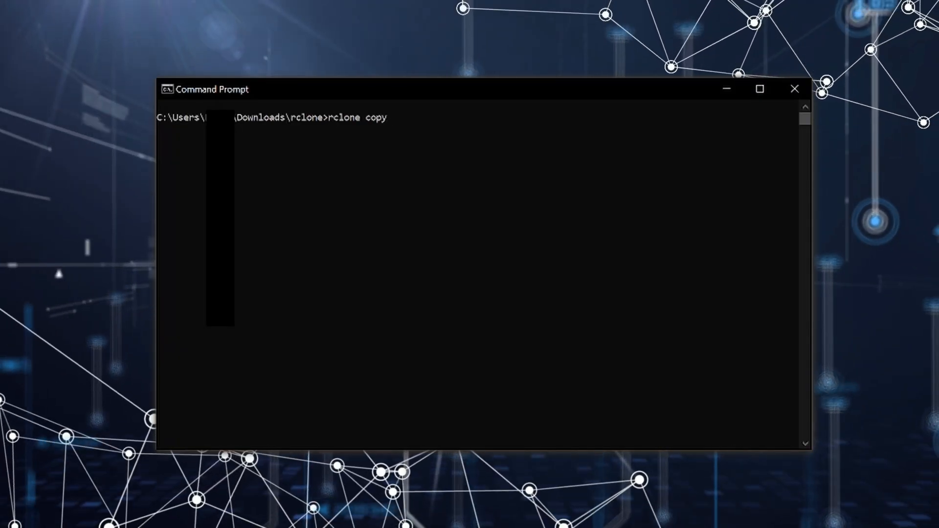
type("C:\\mylocalstora")
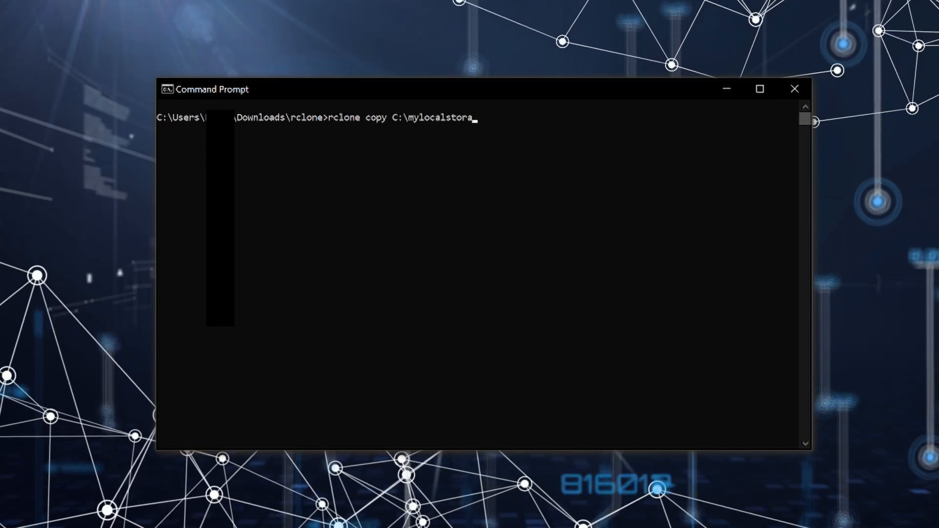
type("ge storage1`")
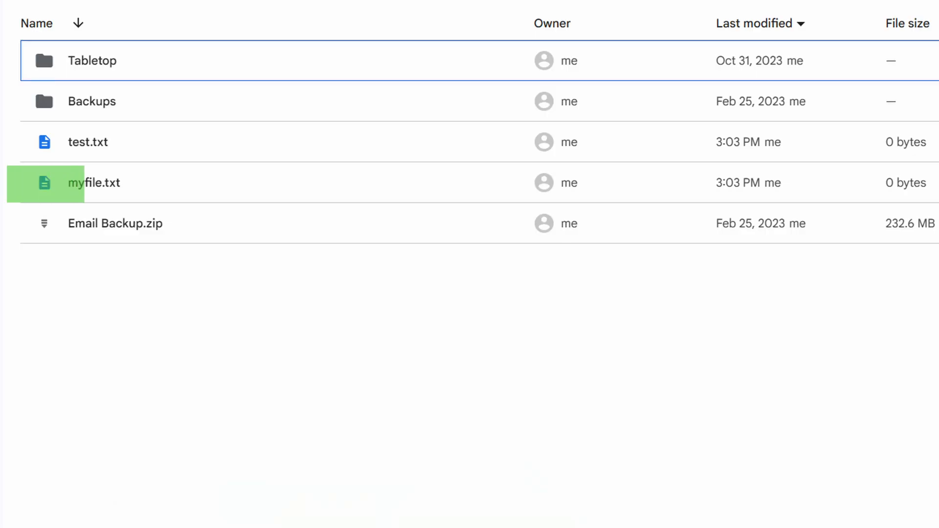
left_click(94, 182)
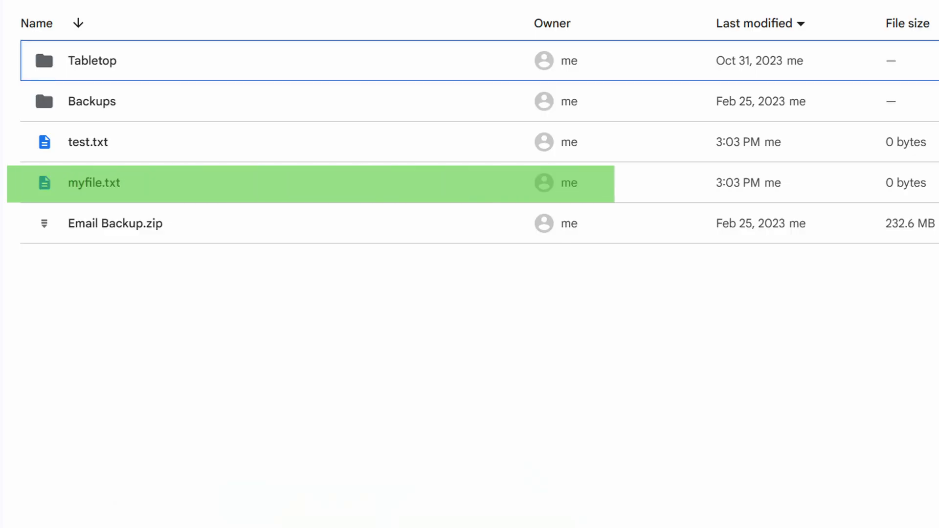